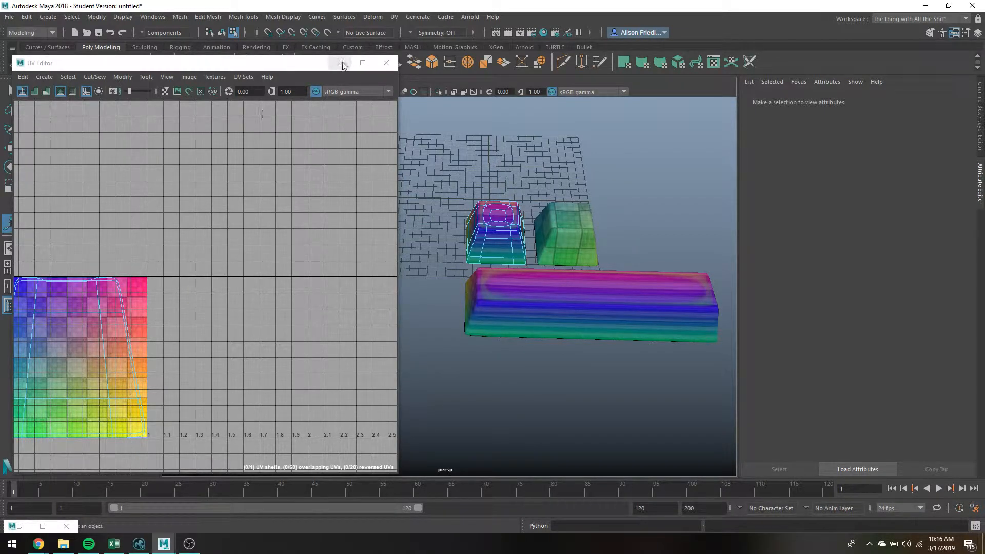
Step: Select the long key, then the green key, to inspect their UVs
left_click(386, 62)
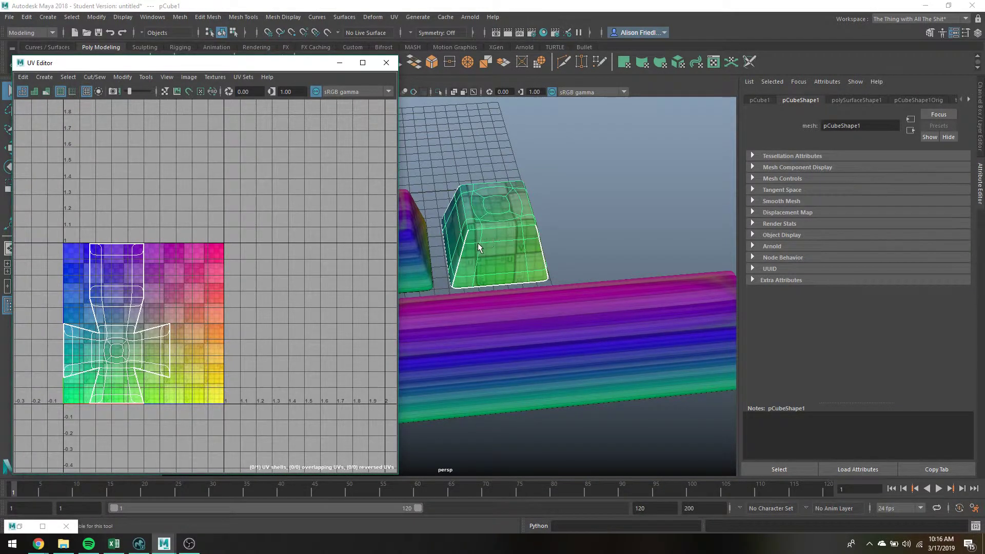
left_click(564, 372)
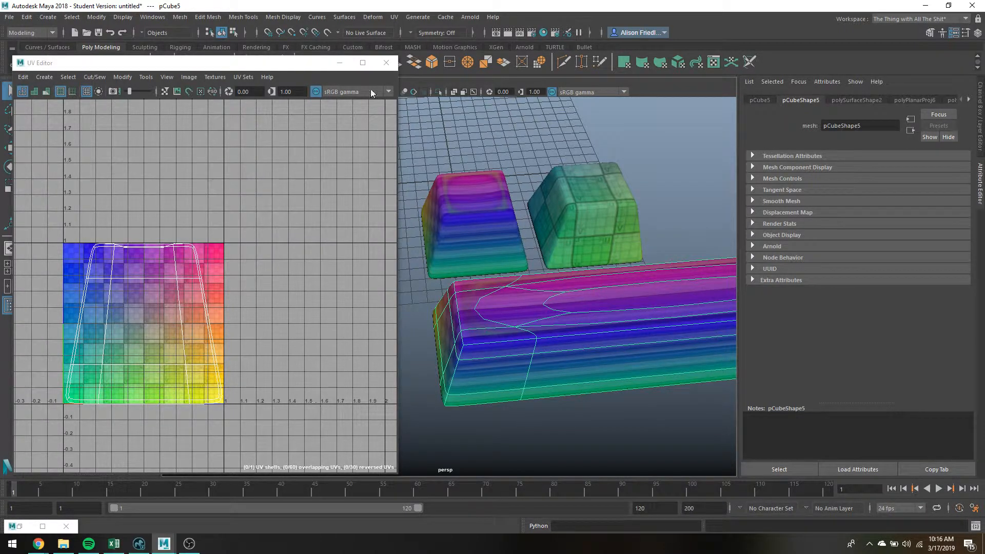
left_click(584, 217)
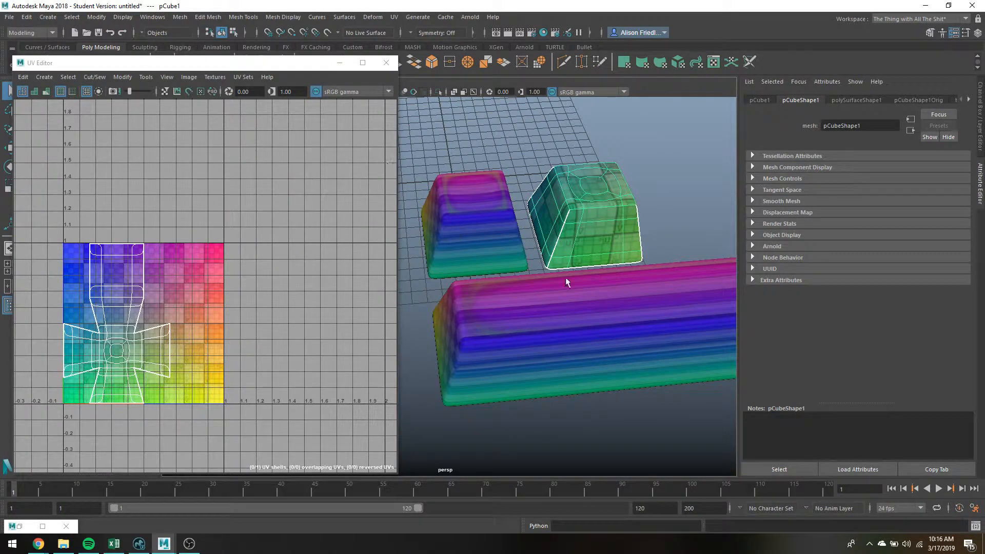
mouse_move(658, 193)
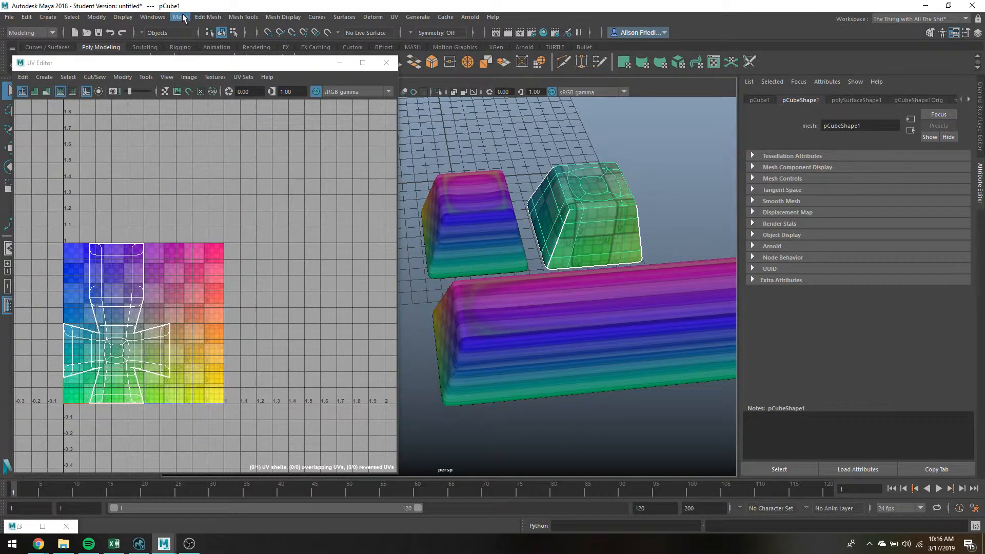
Step: Open Transfer Attributes options with UV Sets set to All and Sample space Component
left_click(179, 17)
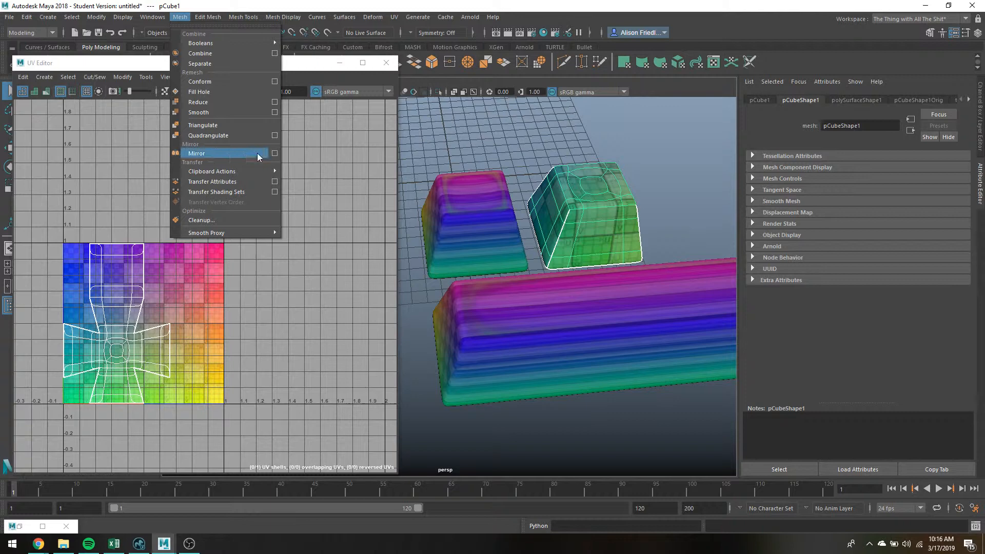
left_click(274, 182)
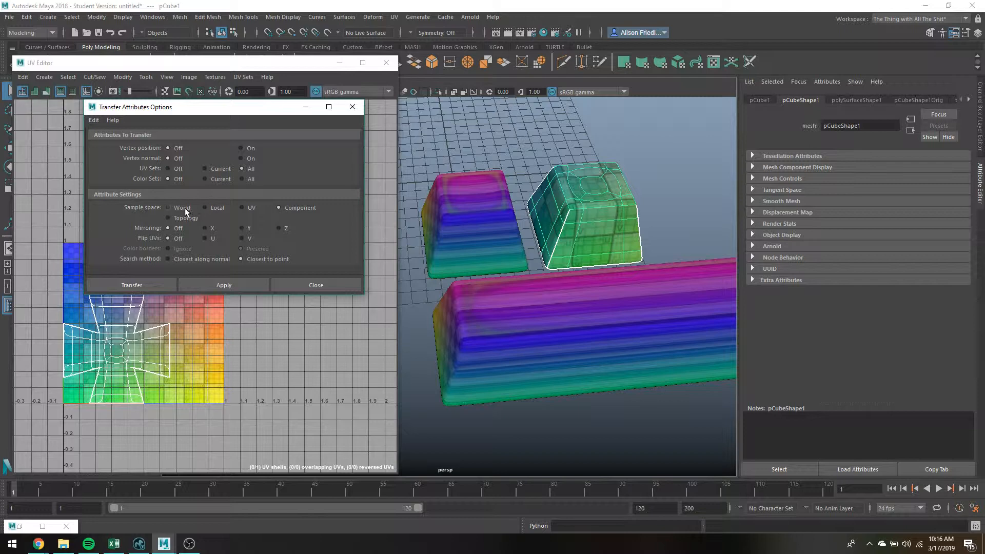
left_click(243, 207)
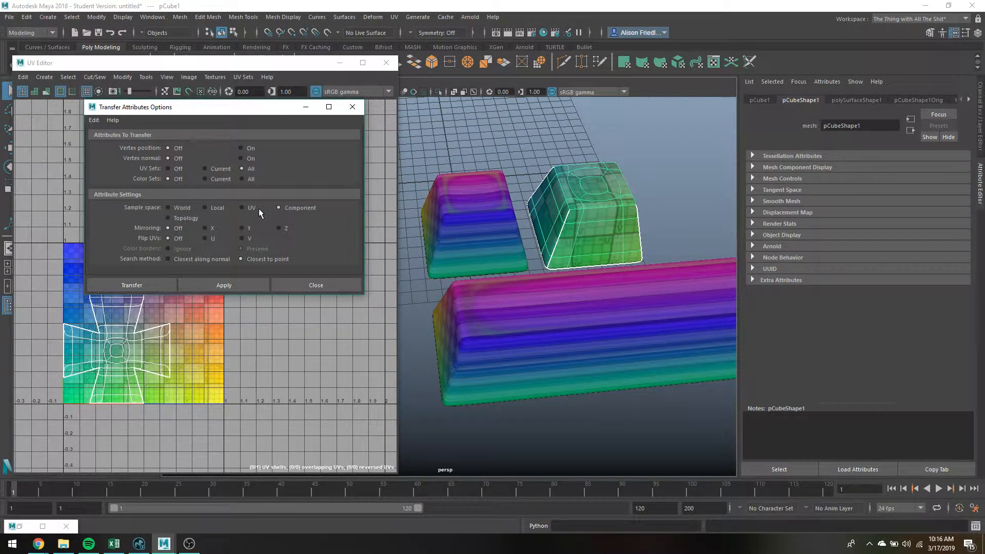
left_click(279, 207)
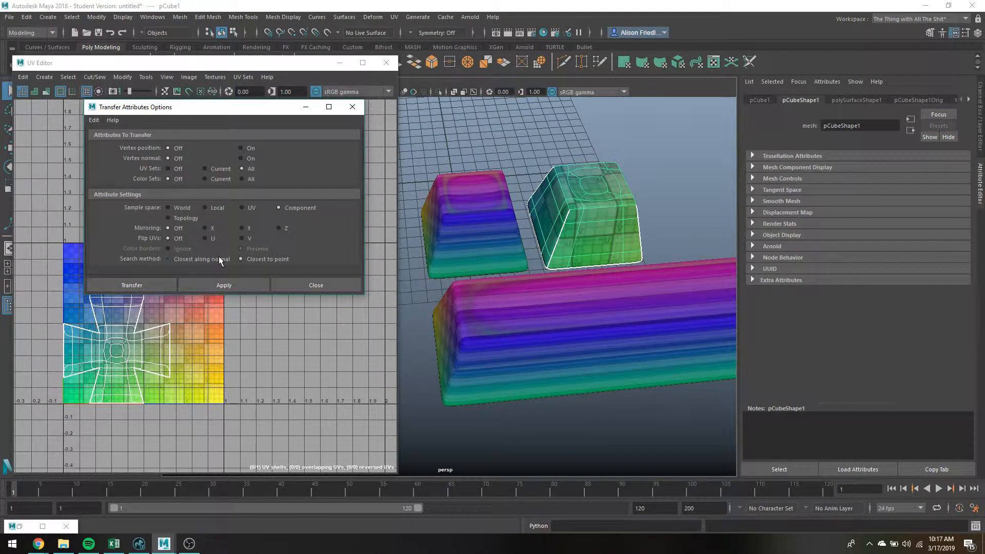
mouse_move(198, 260)
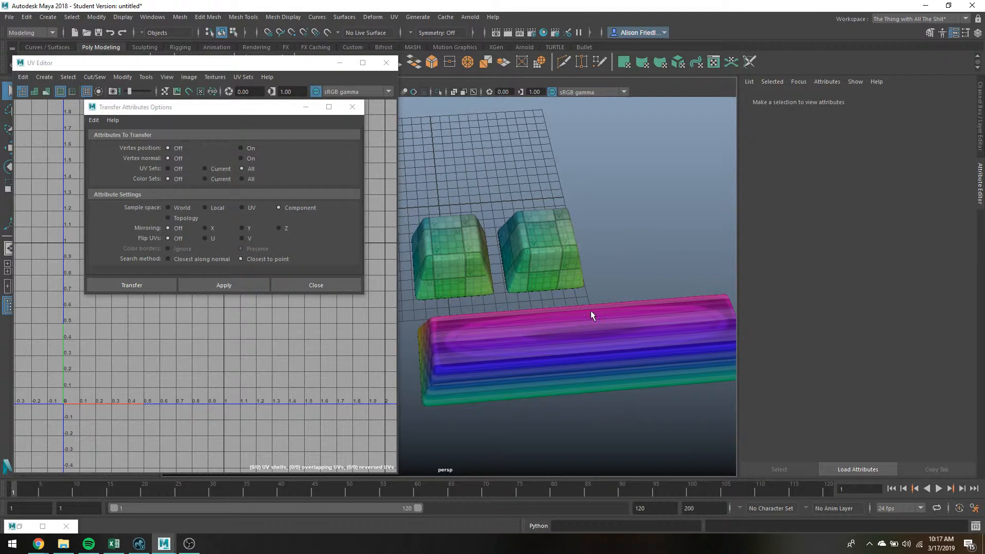
Step: Duplicate the long key with Ctrl+D and place the copy beside the original
left_click(572, 345)
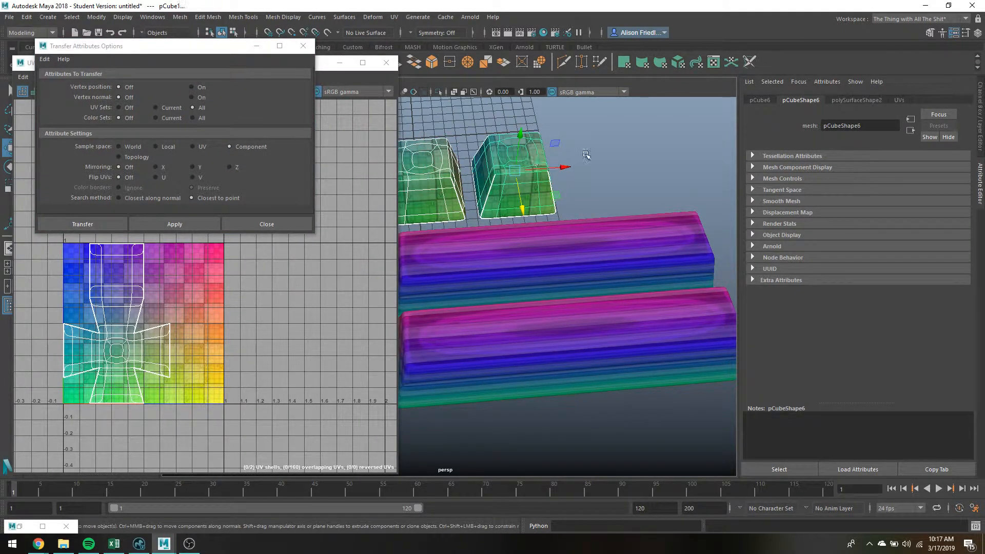
left_click(493, 258)
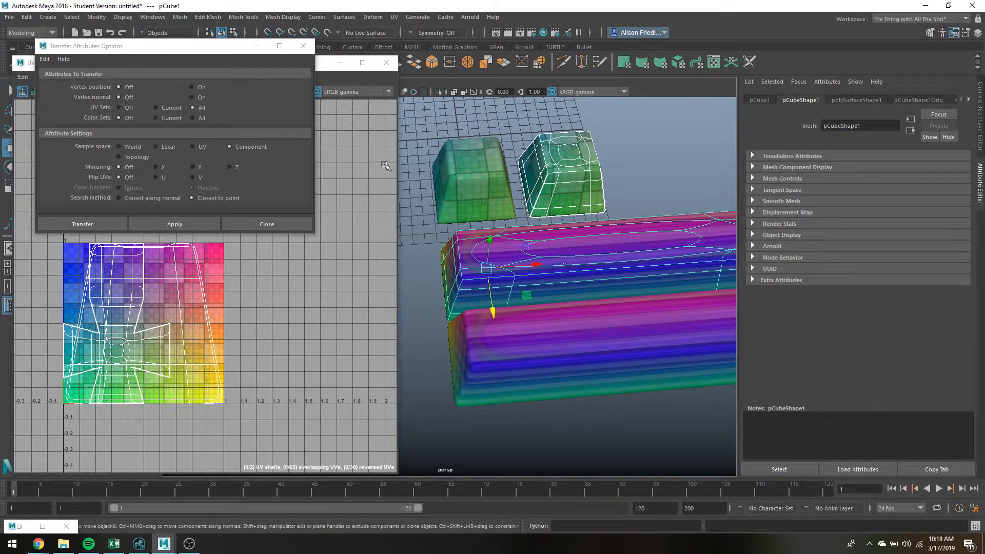
Step: Apply the green key's UV transfer to the upper long key and isolate it for UV work
left_click(175, 224)
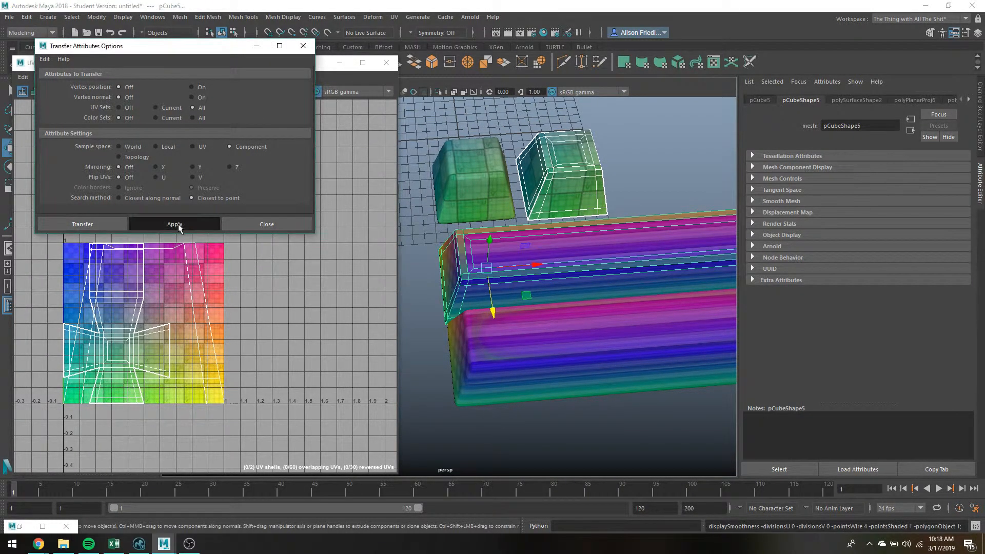
left_click(174, 224)
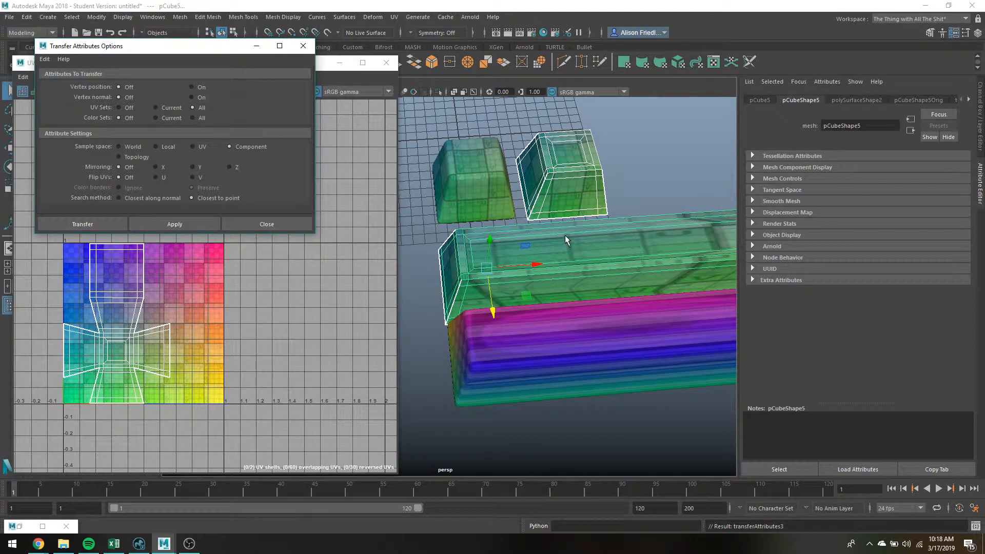
right_click(565, 239)
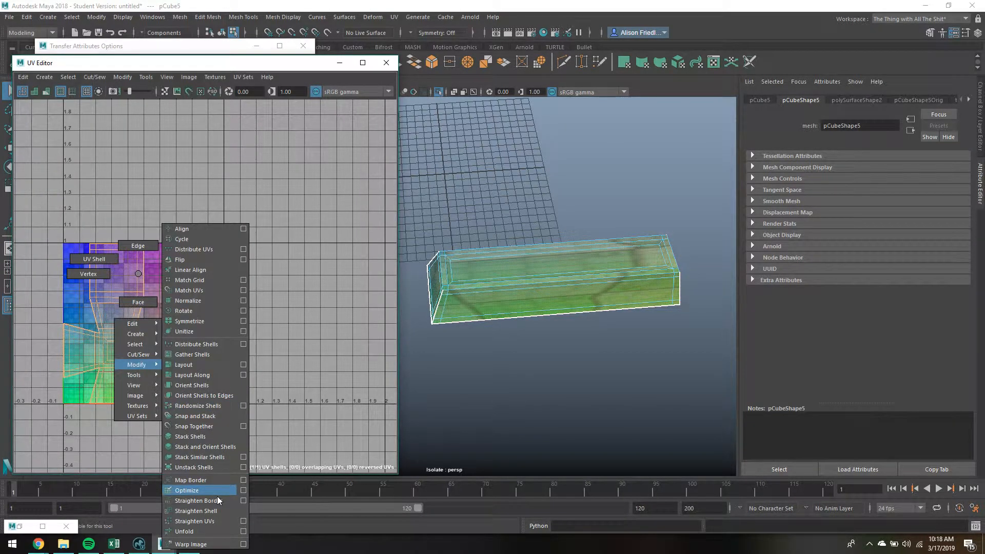
Step: Move the shell's right-hand UVs rightward in the UV Editor to stretch the checker
left_click(185, 531)
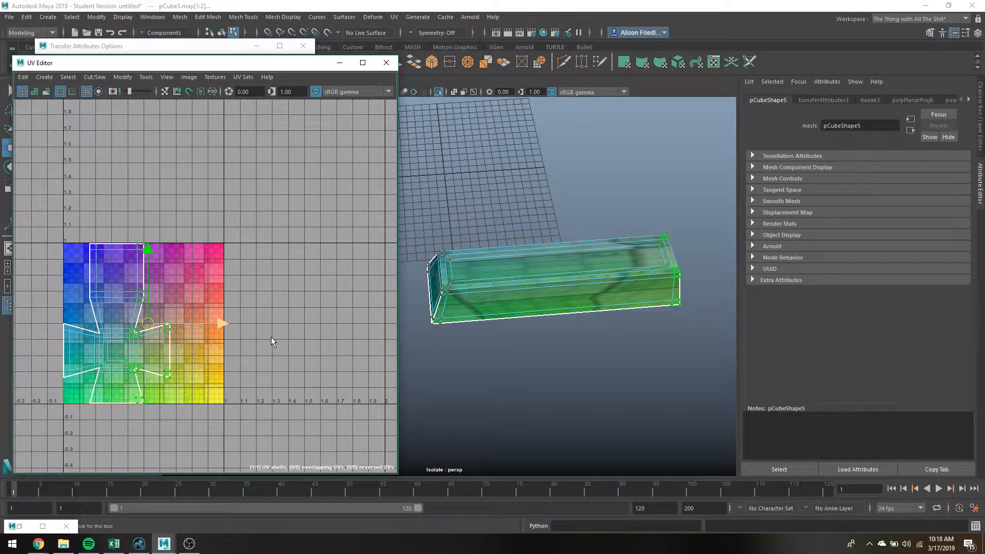
mouse_move(302, 340)
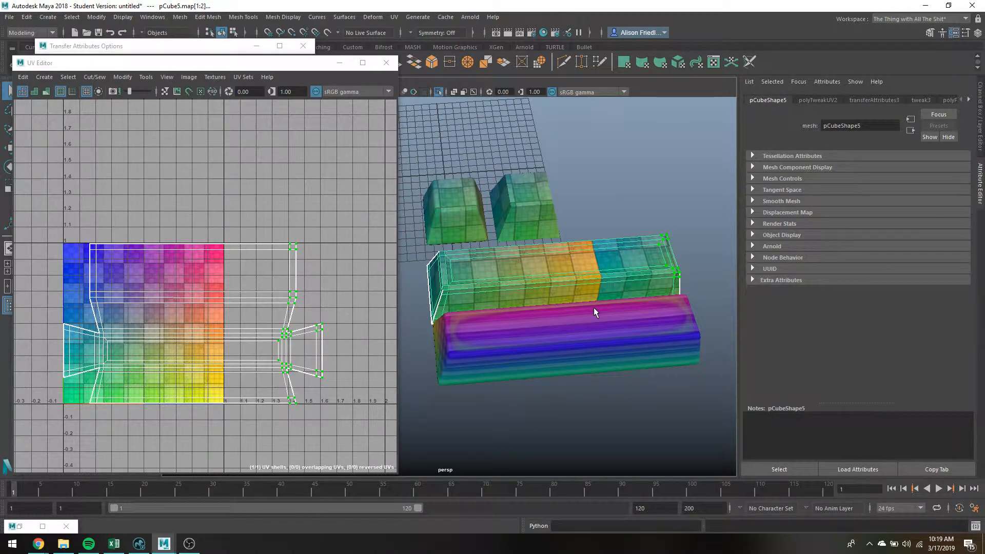
Step: Select pCube6 and insert extra edge loops across the lower long key
left_click(243, 17)
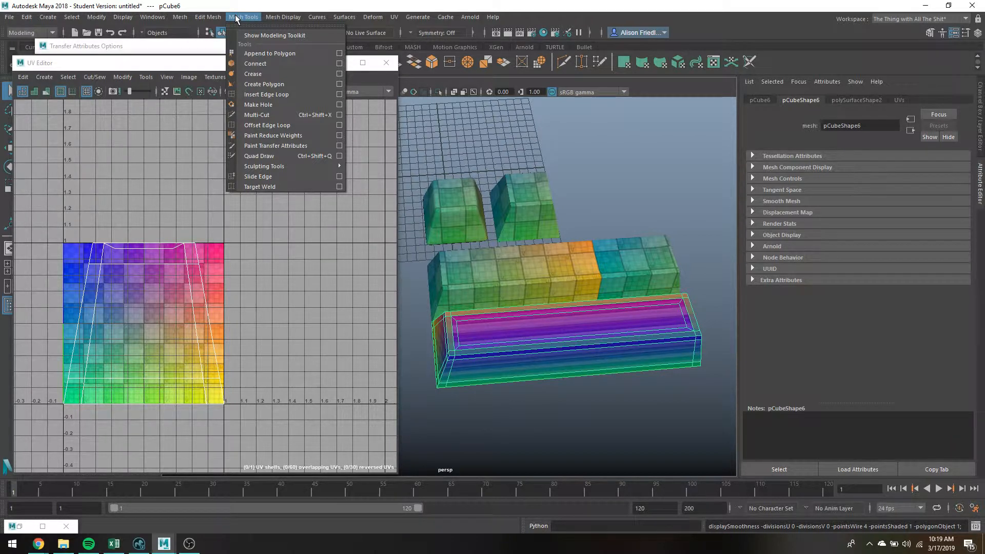
left_click(265, 94)
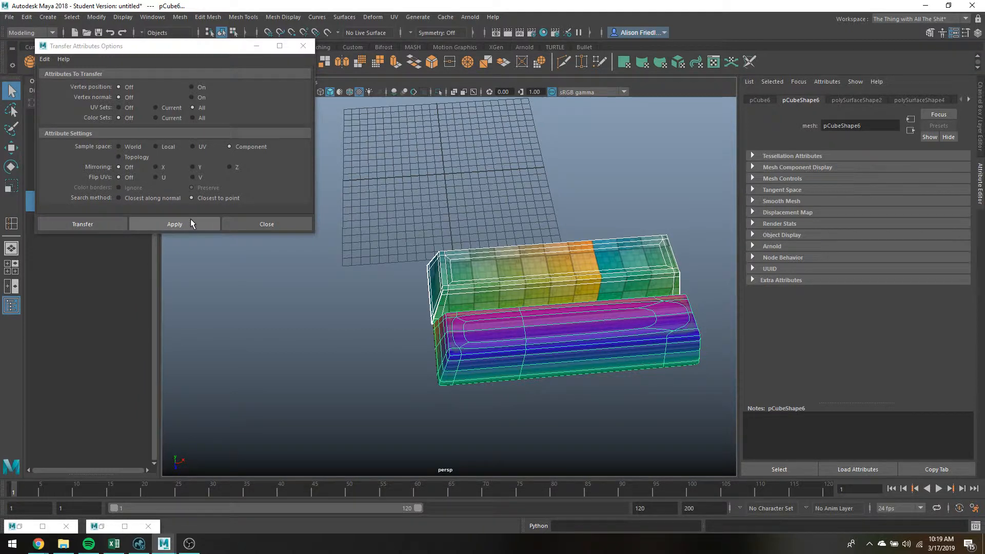
Step: Transfer all UV sets to the lower long key using Local space and Closest to point search
left_click(174, 223)
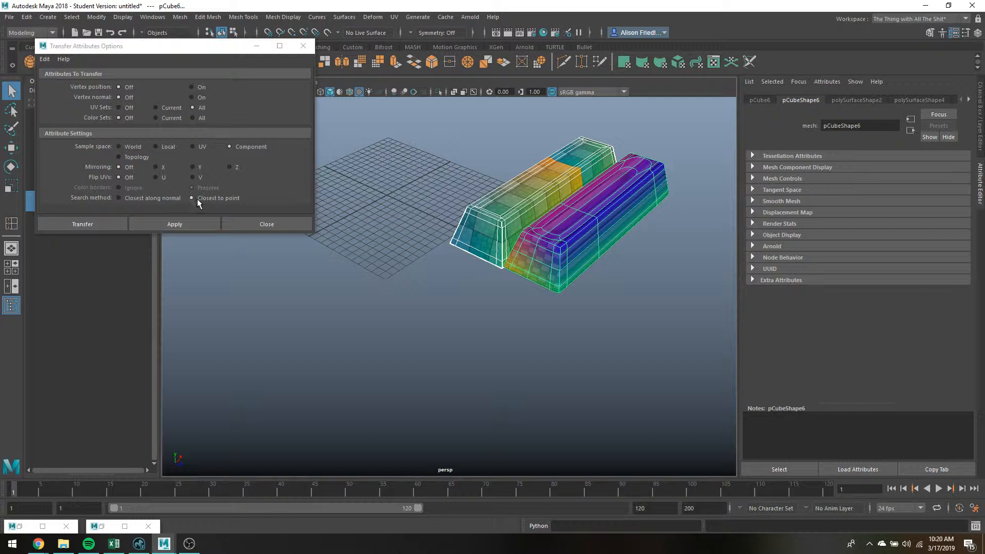
left_click(118, 198)
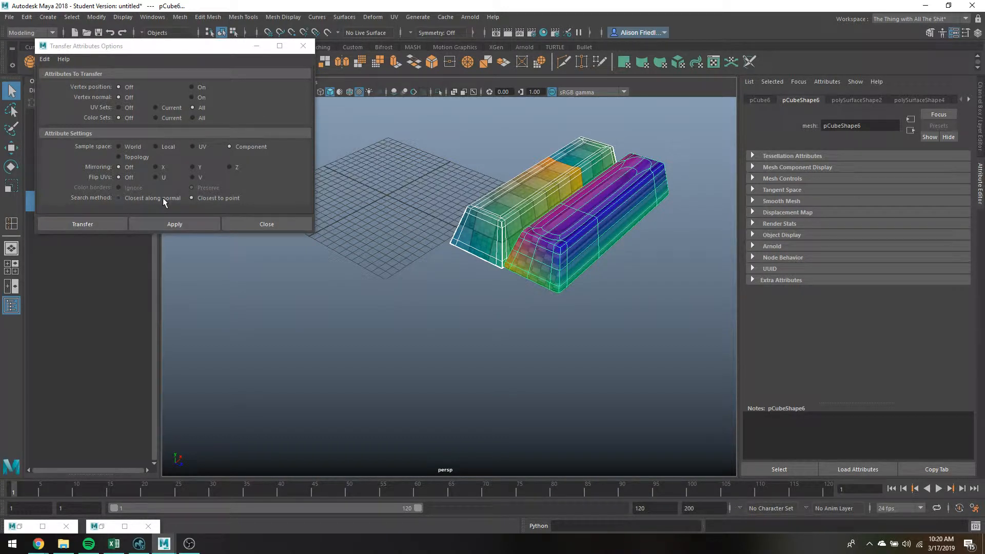
left_click(175, 223)
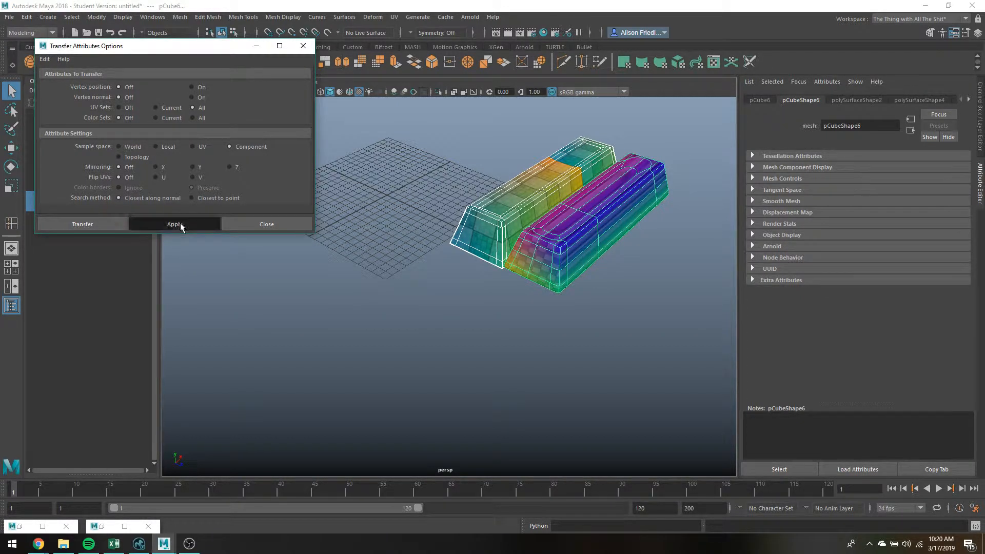
left_click(175, 223)
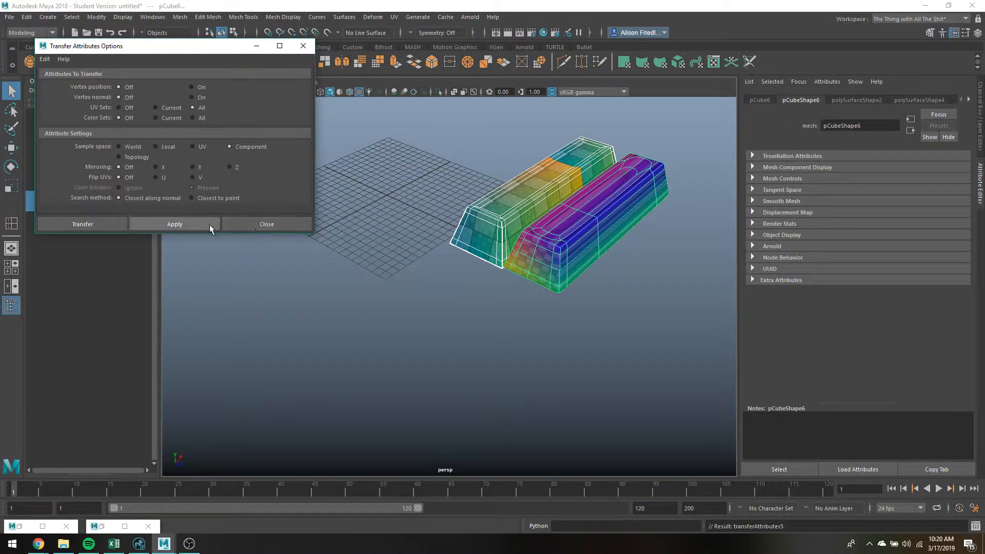
left_click(175, 224)
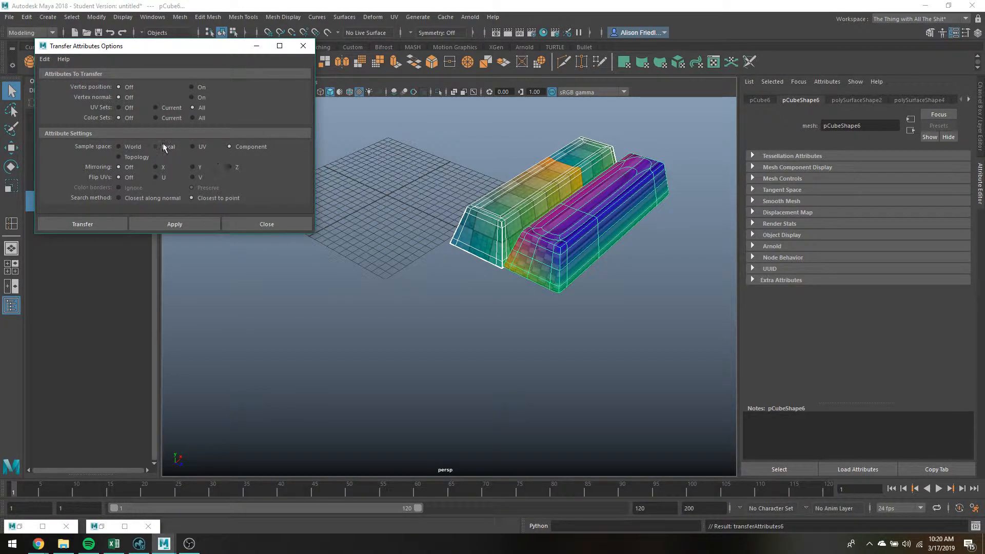
left_click(174, 224)
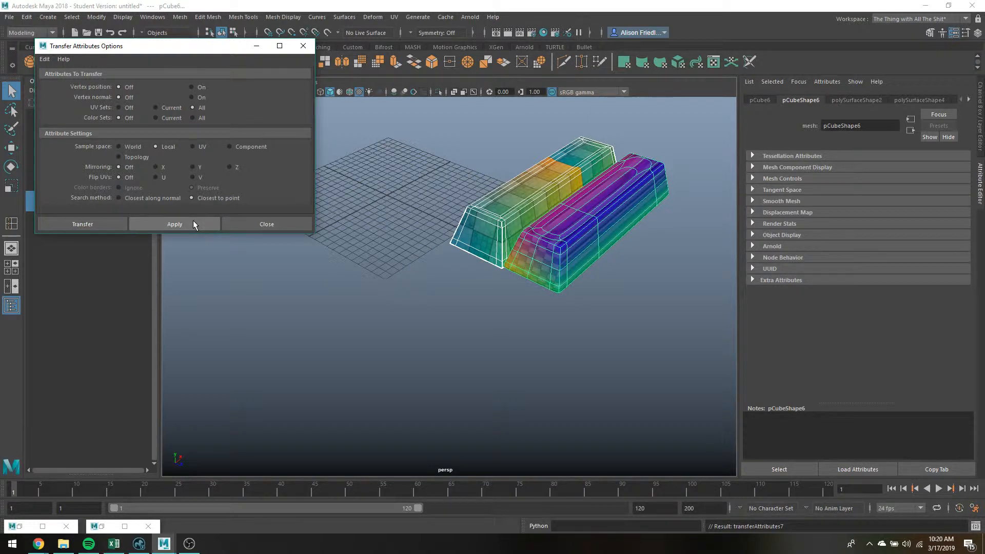
left_click(174, 224)
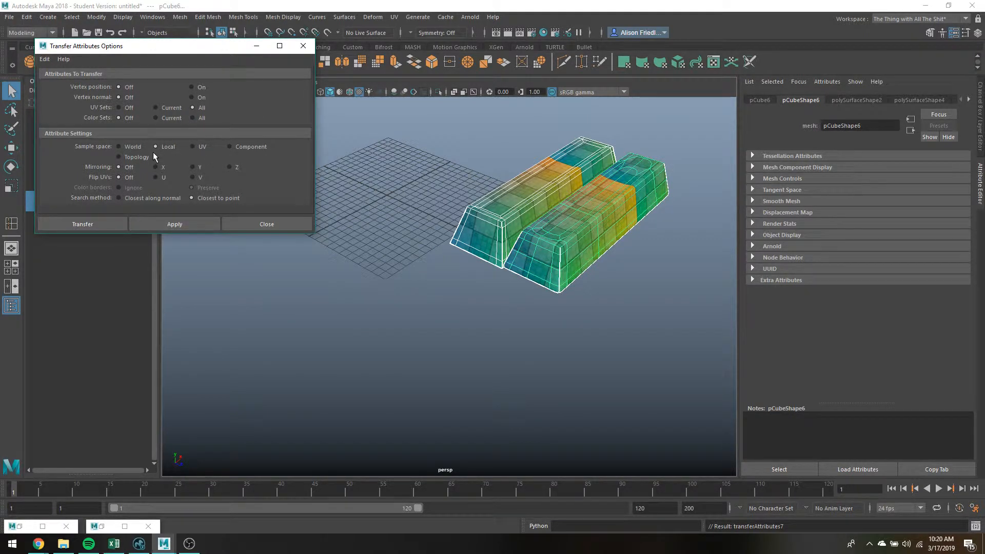
Step: Return to Object Mode and select the receiving key
right_click(584, 210)
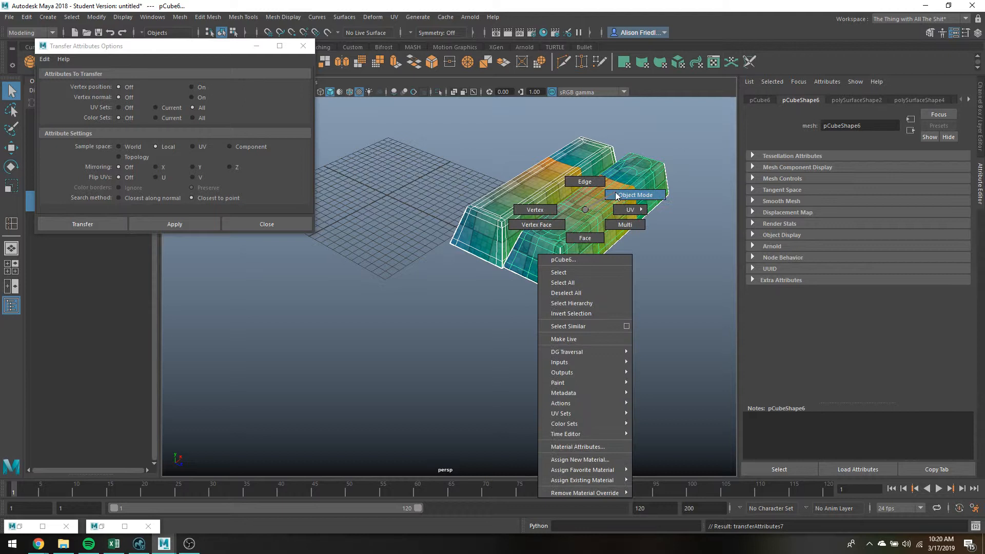
left_click(635, 194)
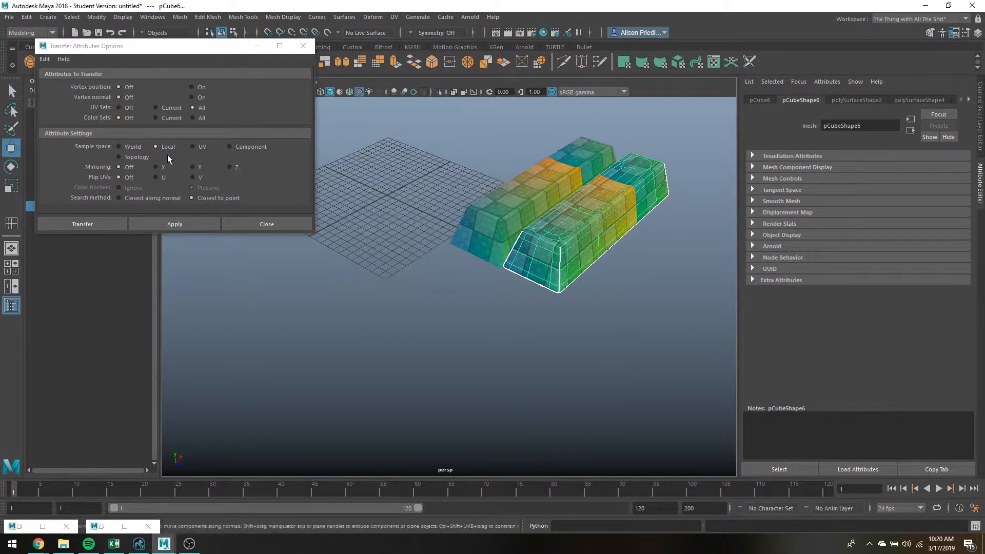
left_click(192, 197)
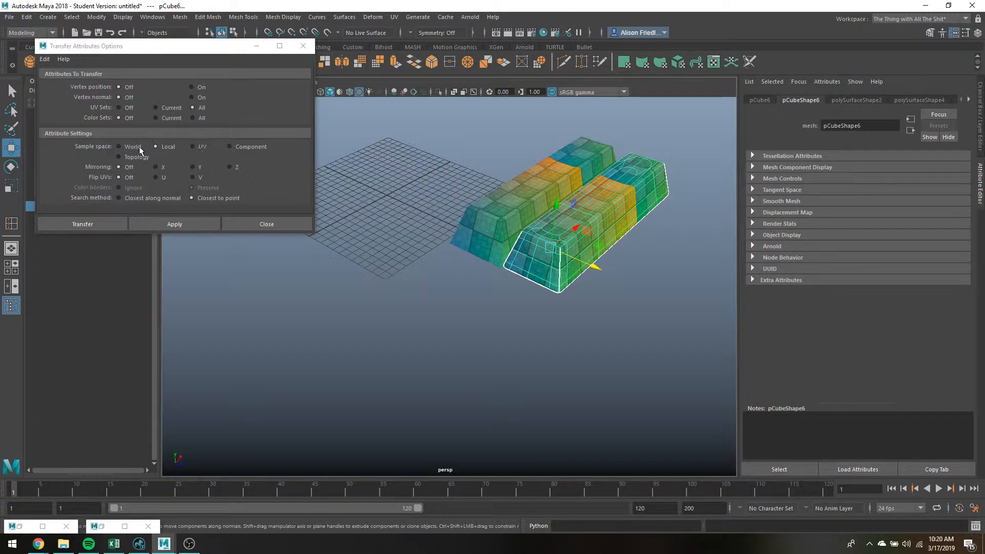
mouse_move(255, 166)
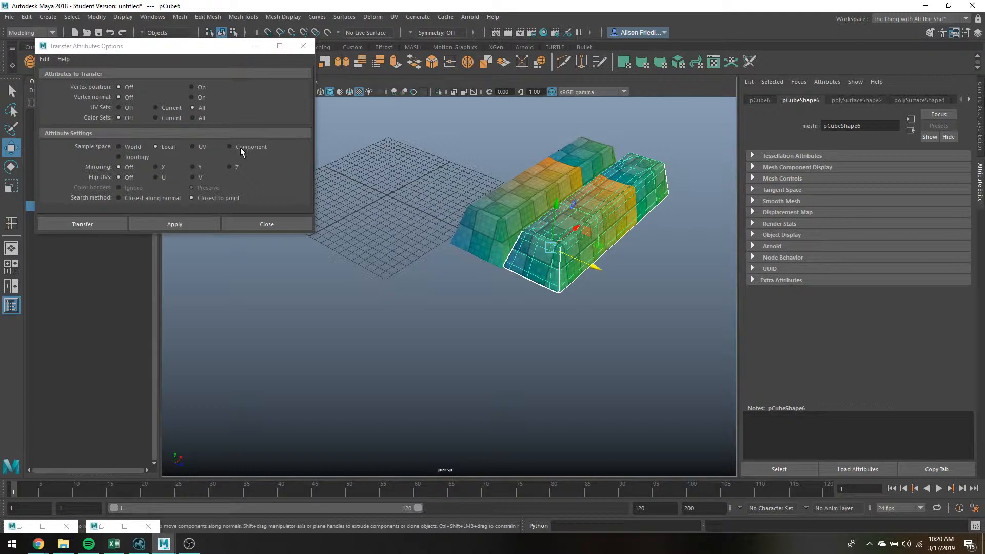
mouse_move(526, 201)
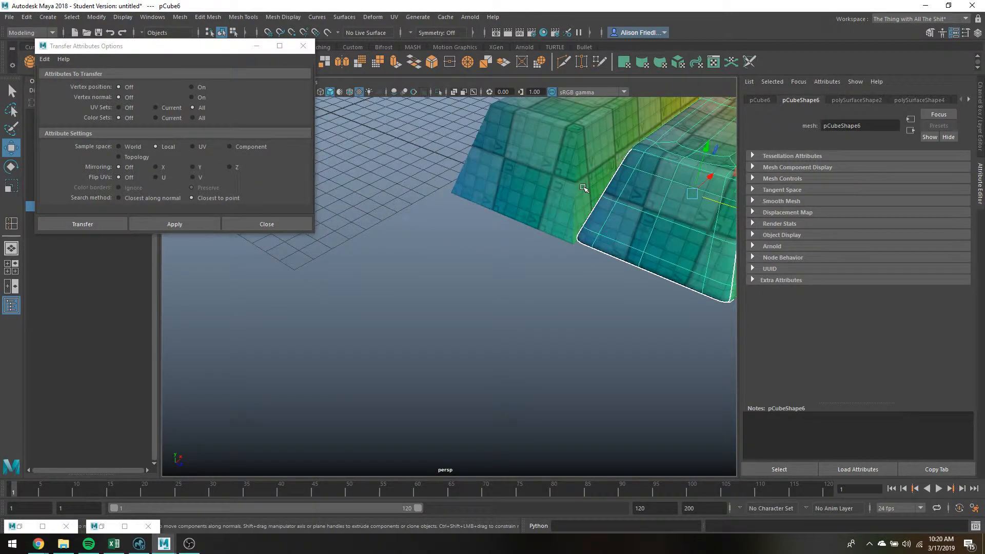
mouse_move(564, 130)
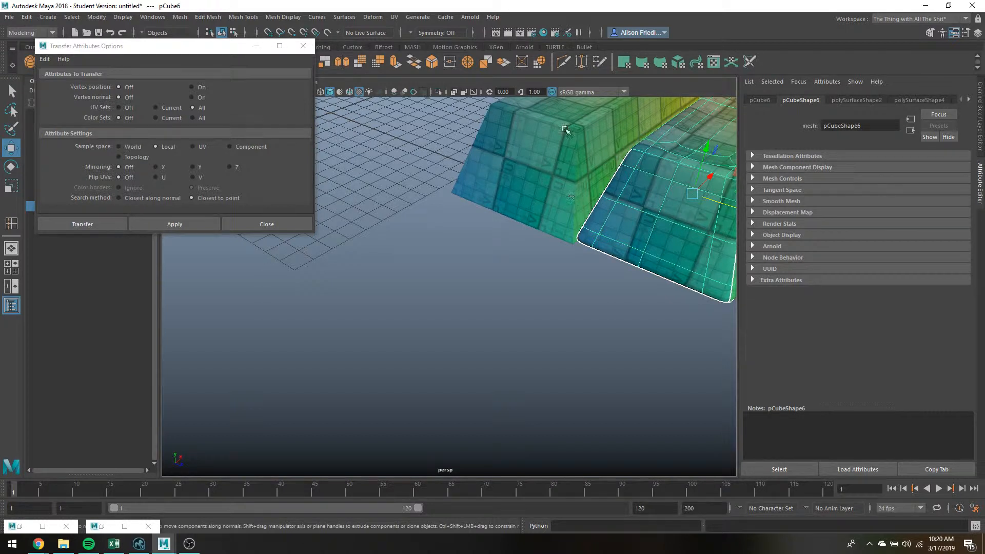
mouse_move(566, 131)
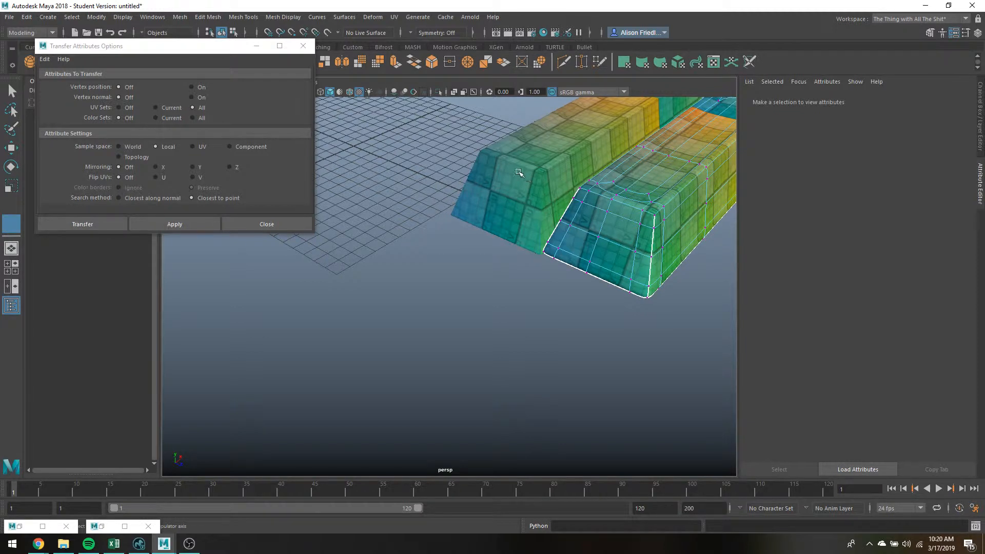
mouse_move(504, 176)
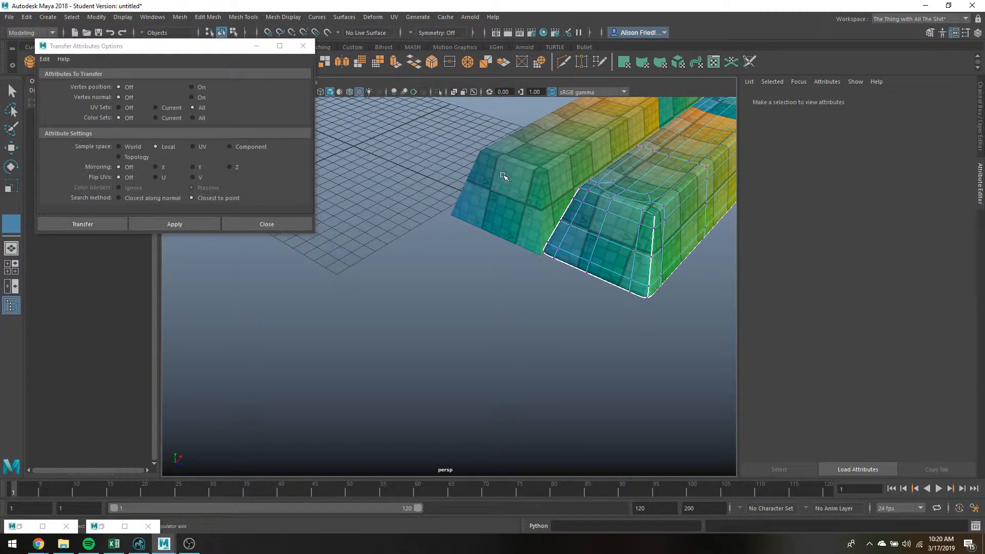
mouse_move(510, 179)
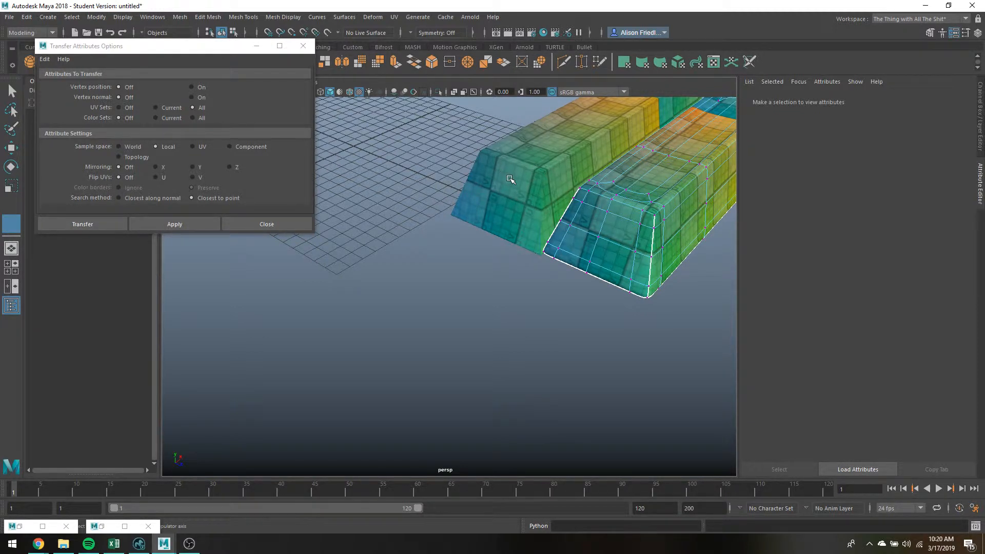
mouse_move(525, 164)
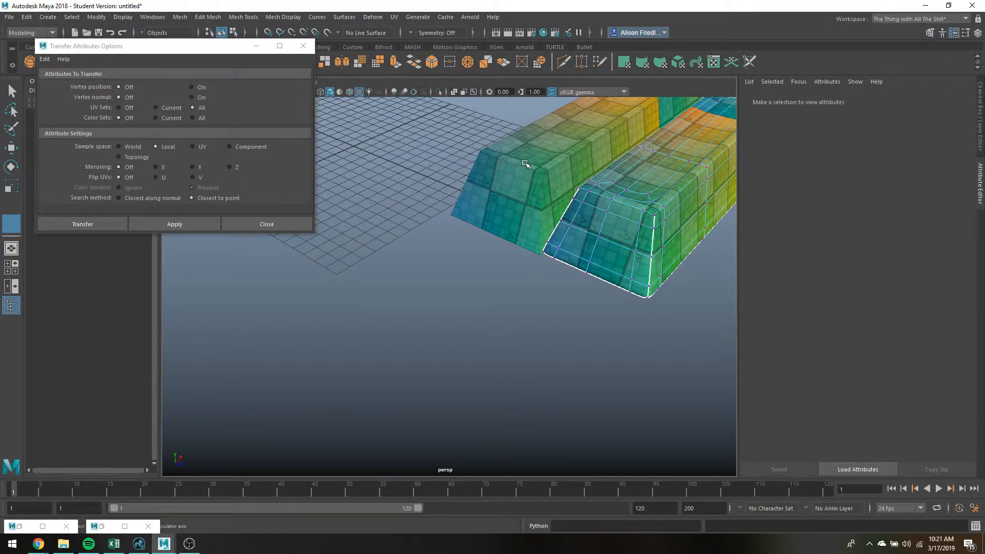
mouse_move(515, 195)
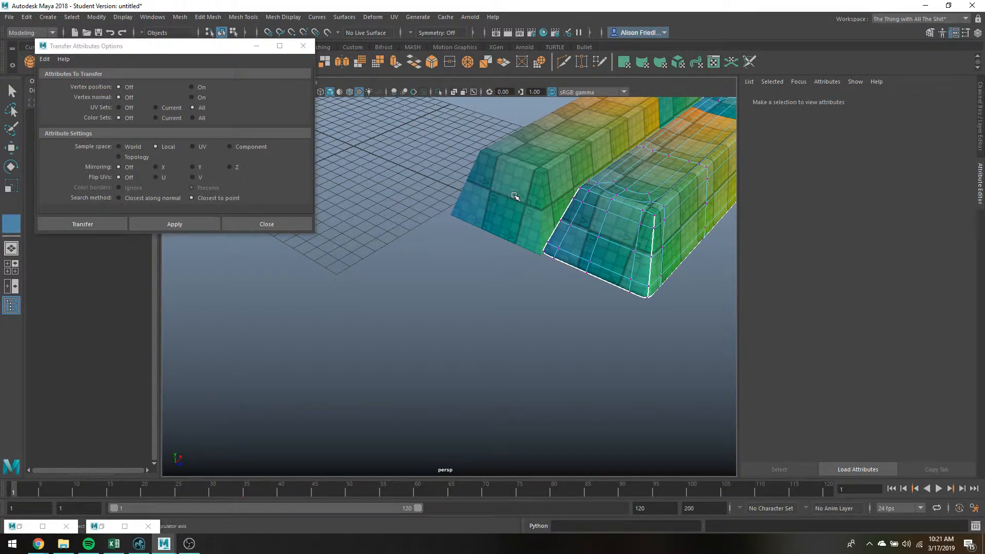
mouse_move(514, 187)
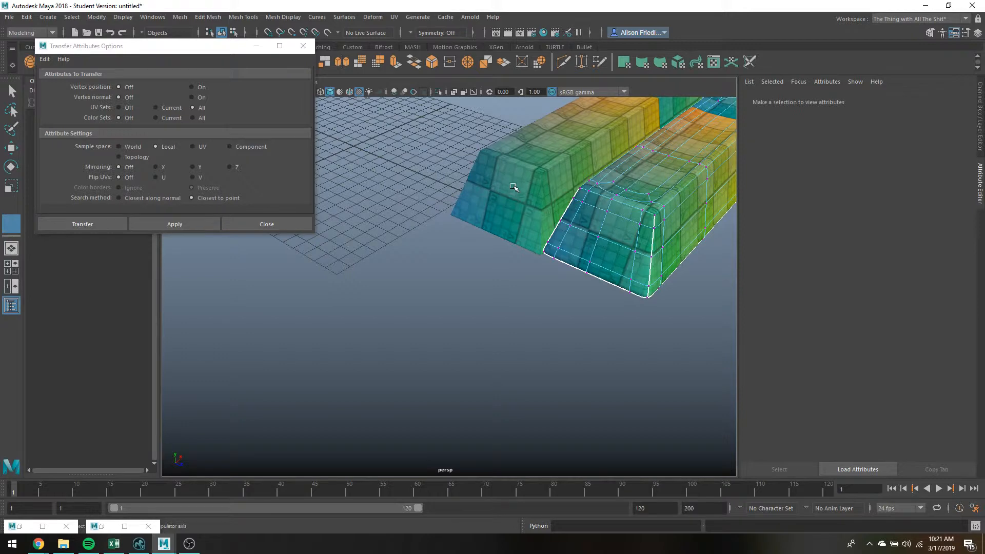
mouse_move(643, 224)
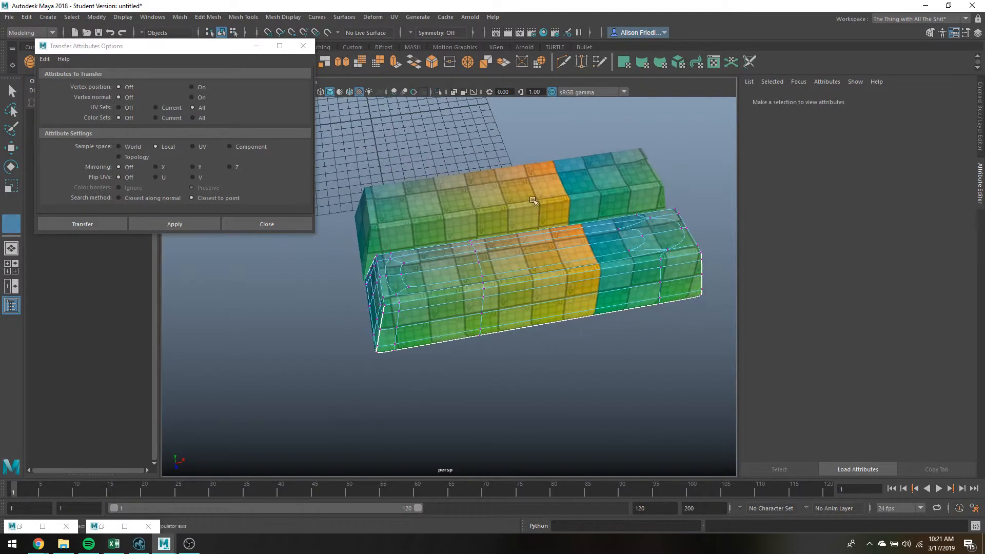
mouse_move(185, 205)
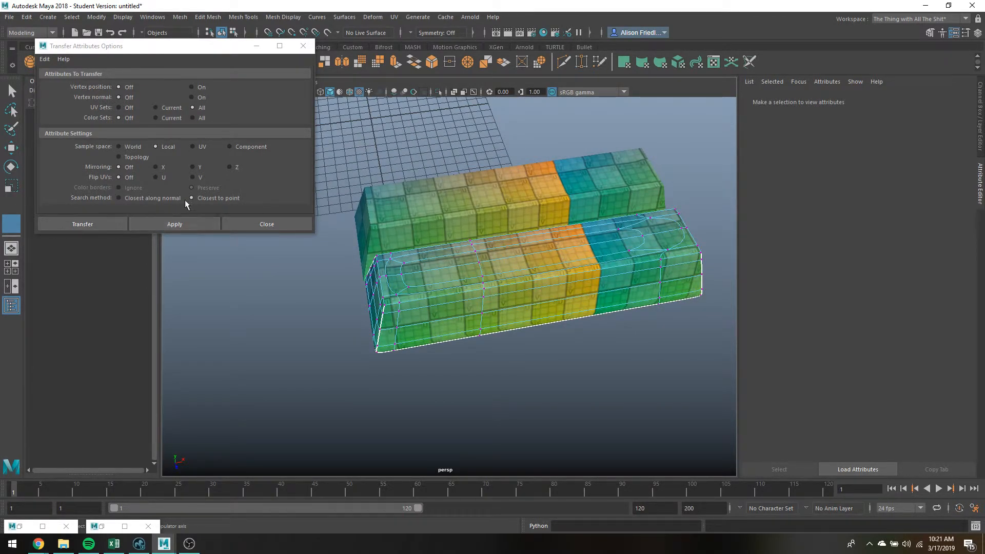
mouse_move(546, 153)
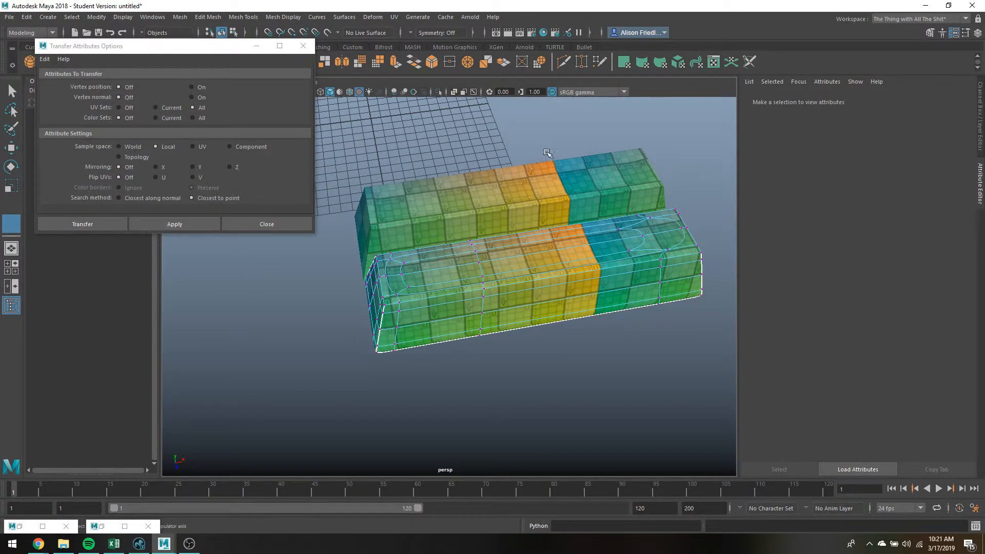